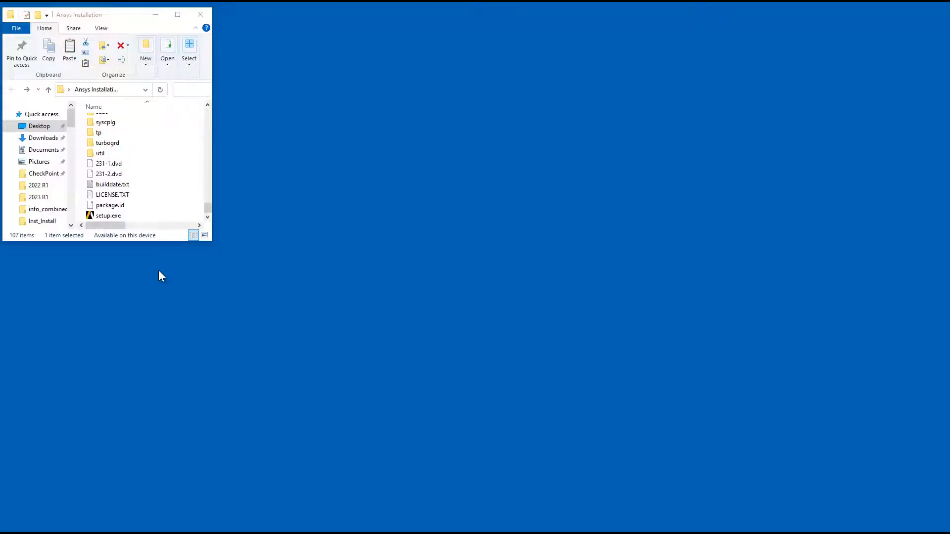
Run setup.exe from the Ansys installation folder as administrator
{"action": "right_click", "coordinate": [109, 215]}
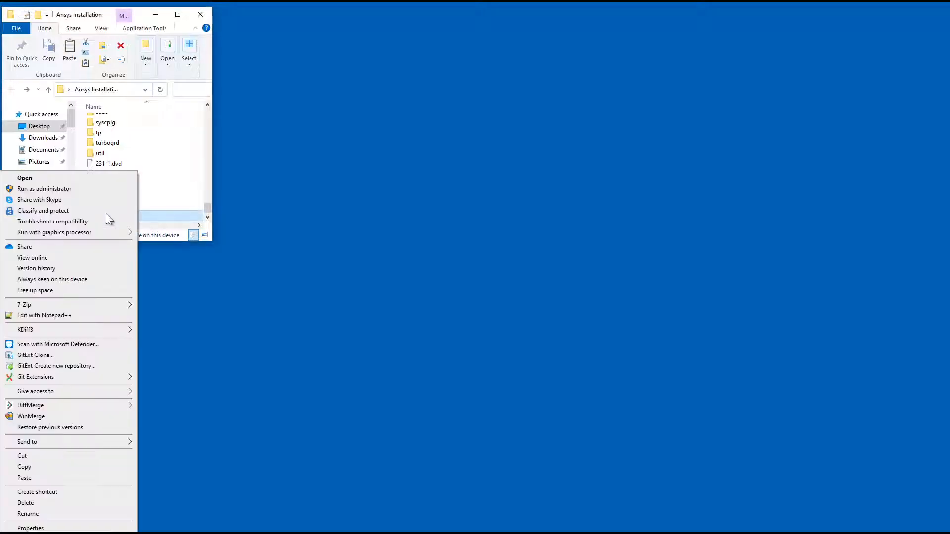
{"action": "mouse_move", "coordinate": [55, 192]}
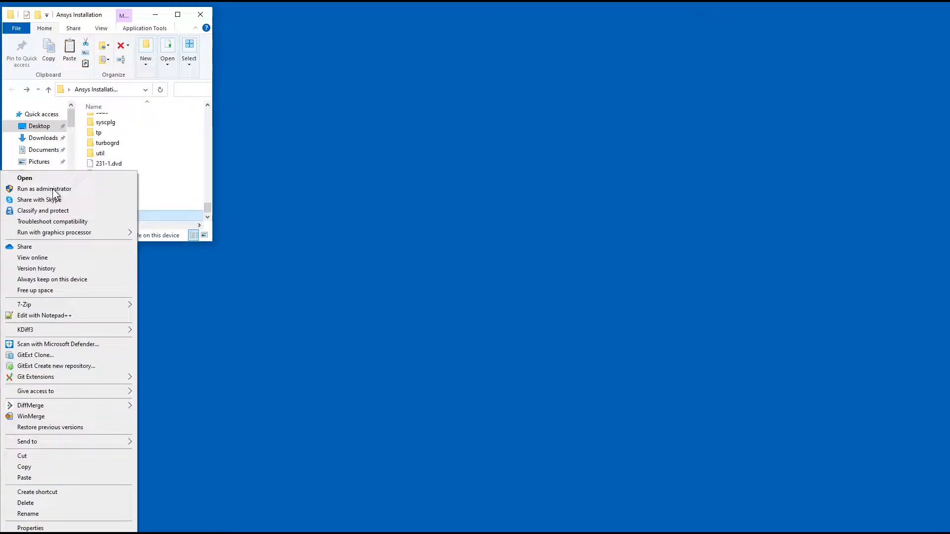
{"action": "left_click", "coordinate": [45, 189]}
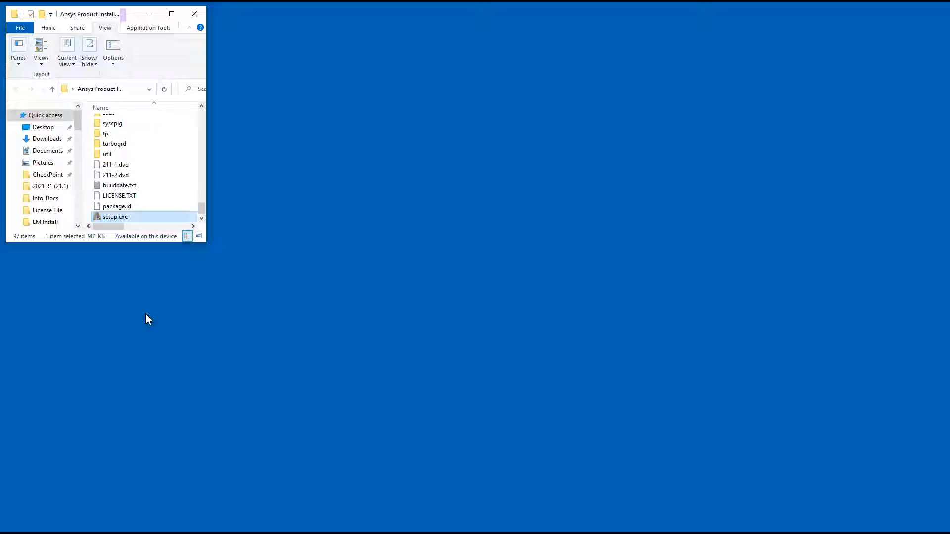
Launch the License Manager installer, dismiss the shutdown warning, and accept the license agreement
{"action": "double_click", "coordinate": [116, 217]}
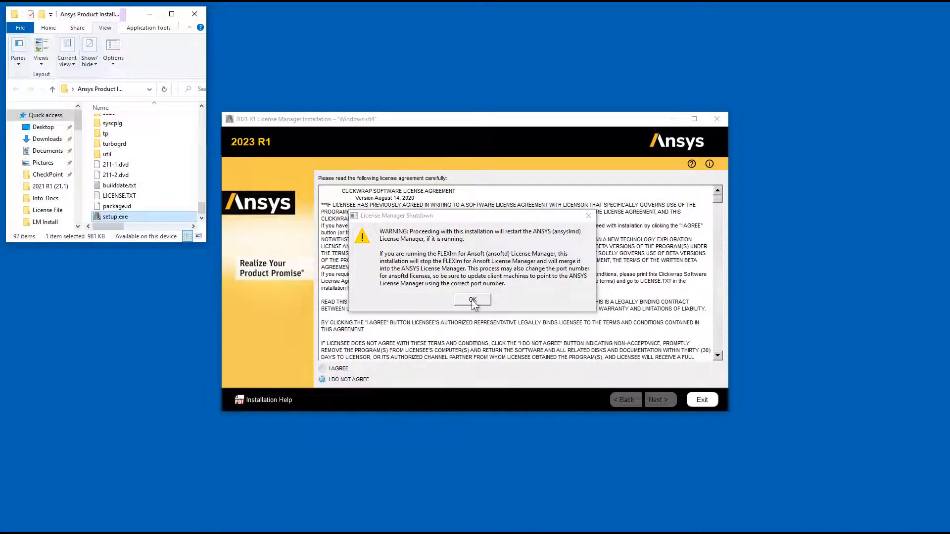
{"action": "left_click", "coordinate": [472, 300]}
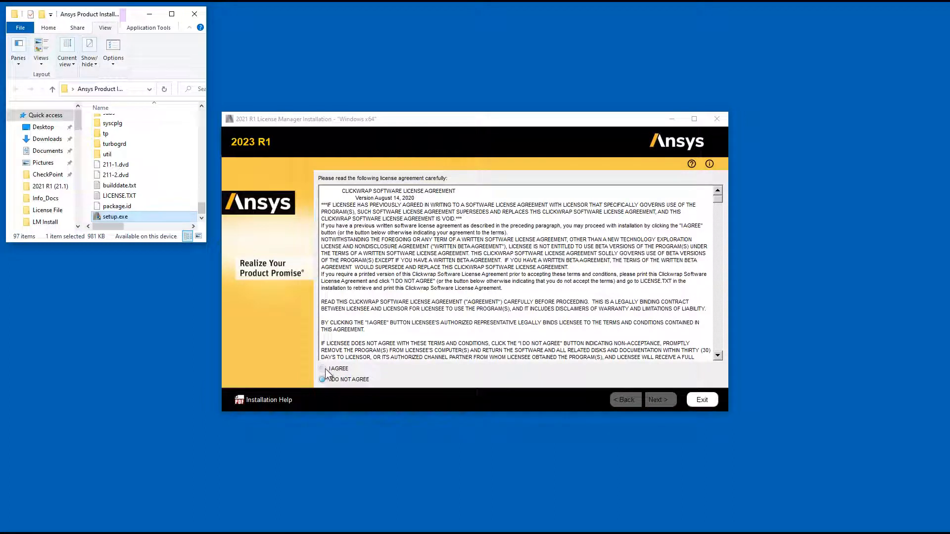
{"action": "left_click", "coordinate": [321, 369]}
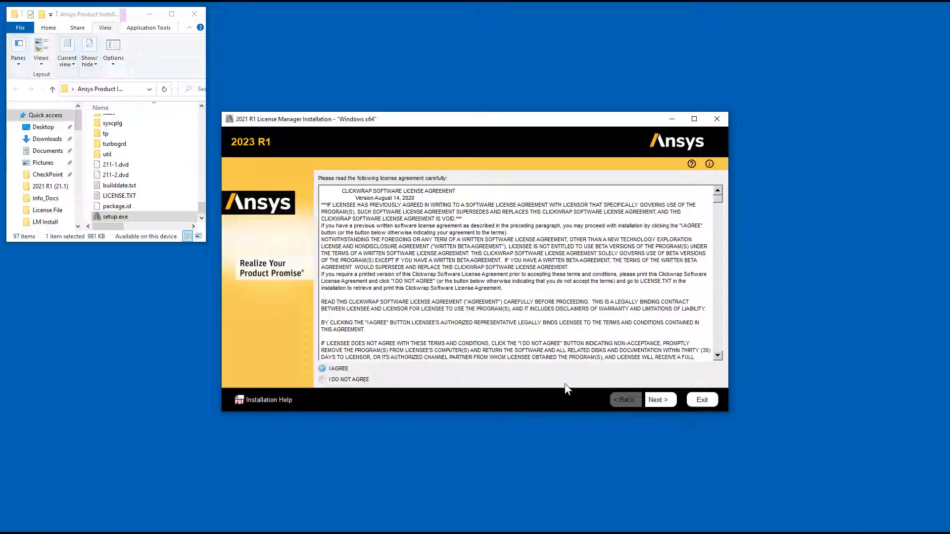
{"action": "left_click", "coordinate": [659, 400]}
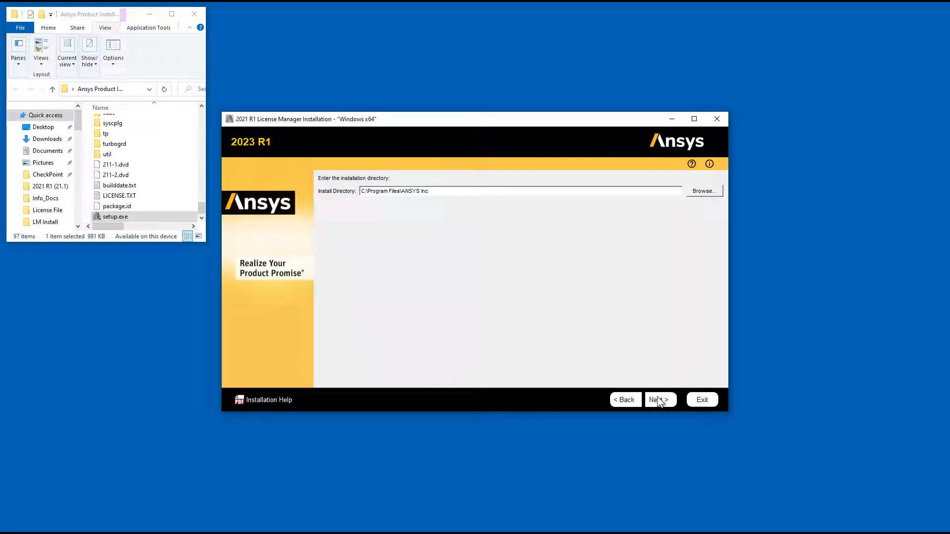
Keep C:\Program Files\ANSYS Inc and the ANSYS, Inc. License Manager product, advancing to review
{"action": "left_click", "coordinate": [659, 399]}
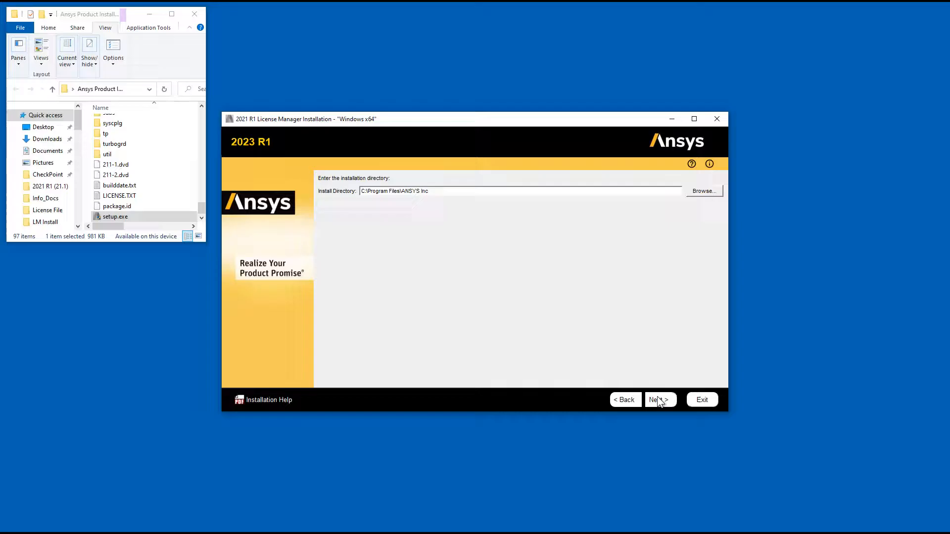
{"action": "left_click", "coordinate": [658, 399]}
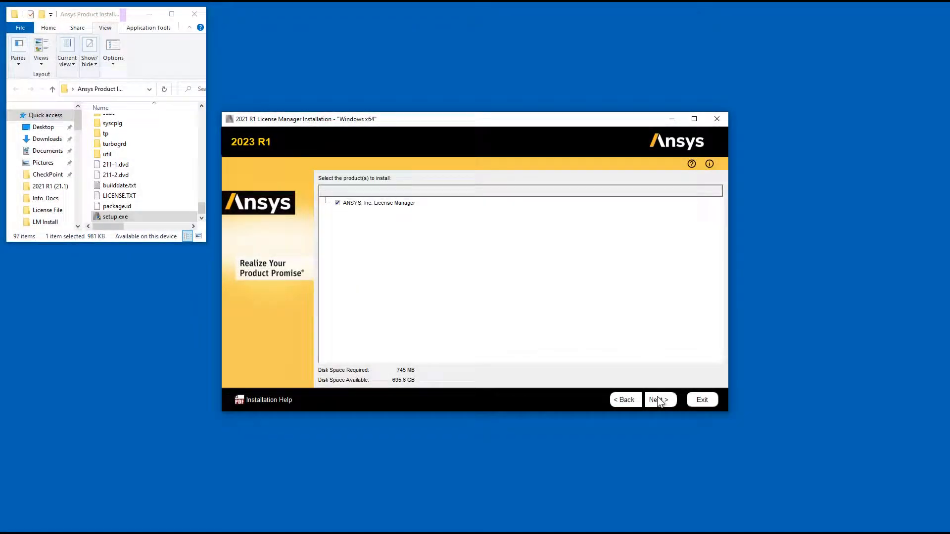
{"action": "left_click", "coordinate": [659, 399]}
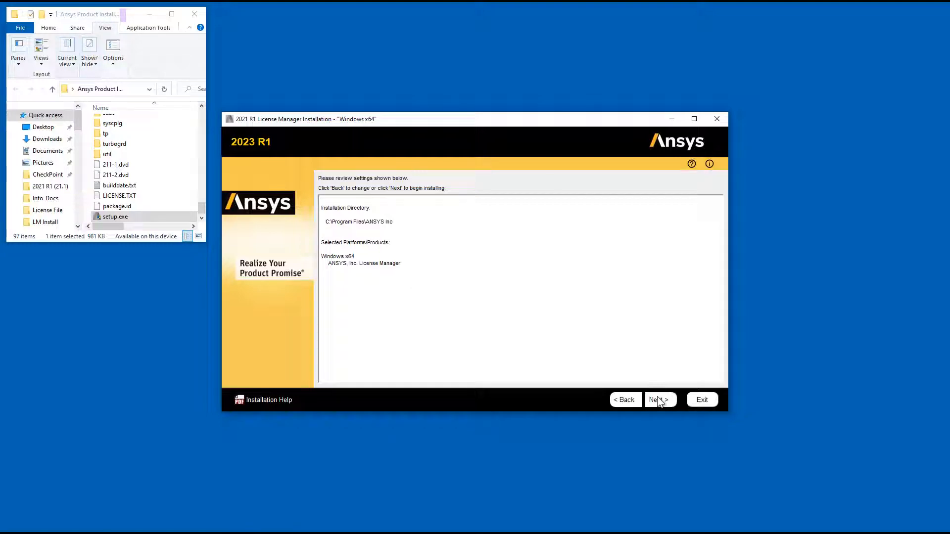
Start the License Manager installation from the review page and let it complete
{"action": "left_click", "coordinate": [658, 399]}
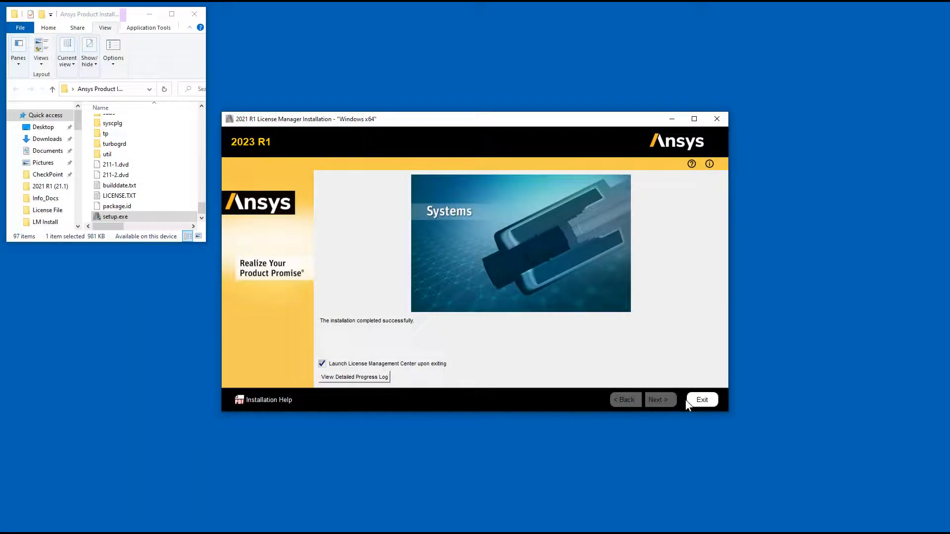
Exit the installer to launch the License Management Center and open Add a License File
{"action": "left_click", "coordinate": [702, 400]}
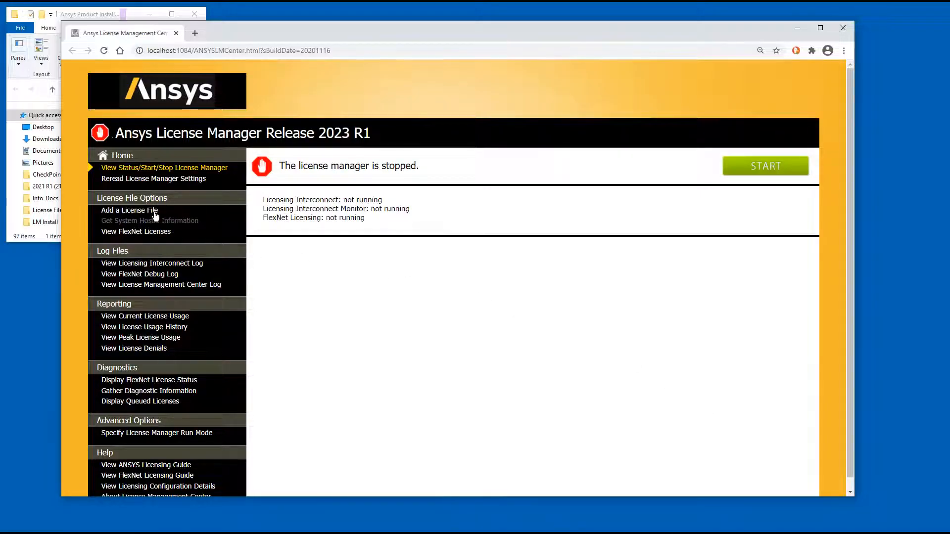
{"action": "left_click", "coordinate": [128, 211]}
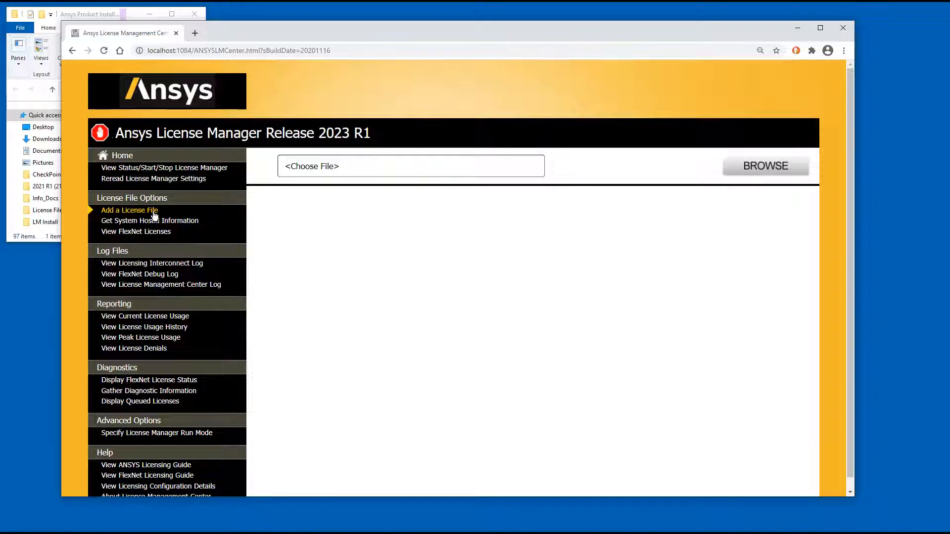
{"action": "mouse_move", "coordinate": [180, 209]}
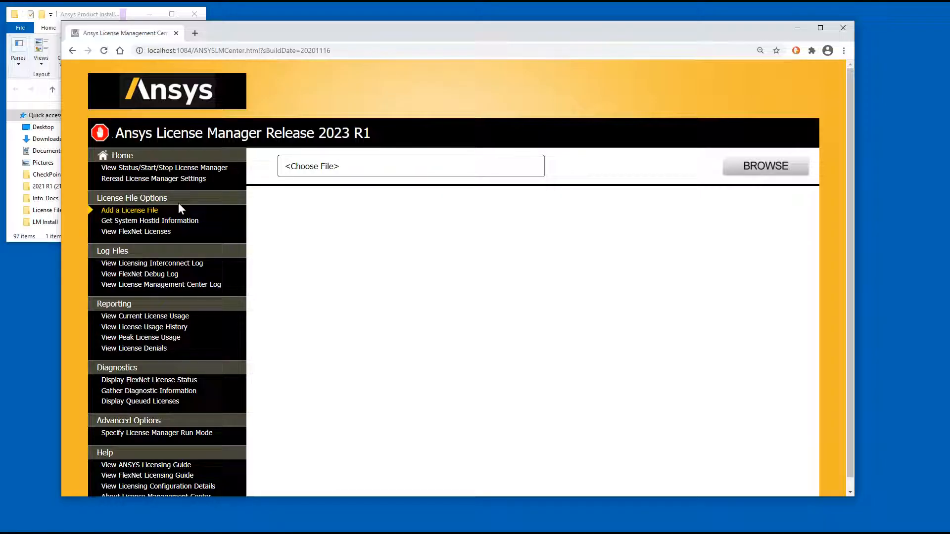
{"action": "mouse_move", "coordinate": [737, 167]}
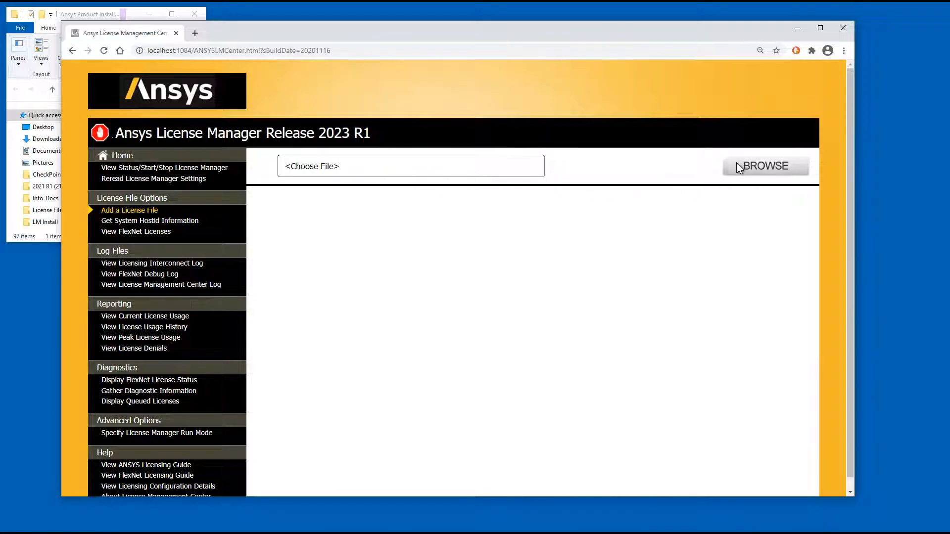
Browse to the license file in Documents > License File and install it
{"action": "left_click", "coordinate": [765, 165]}
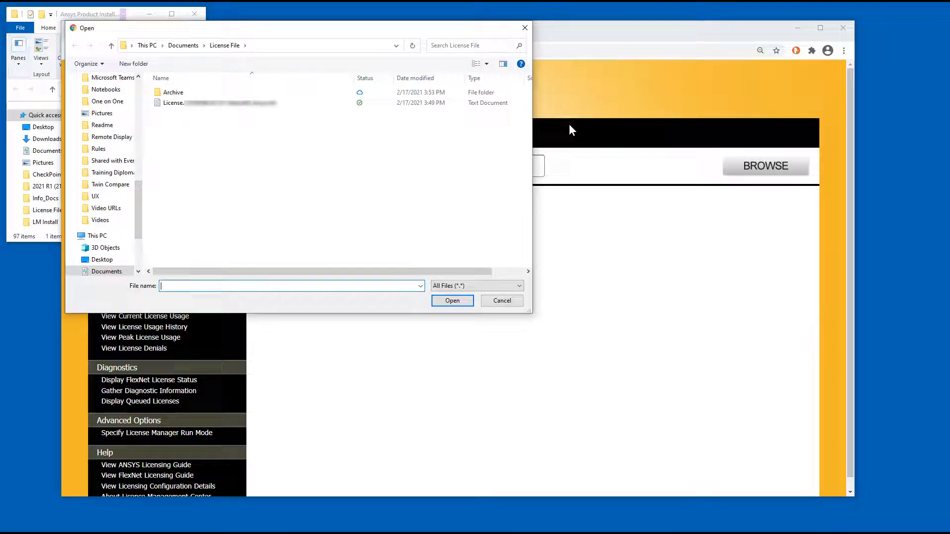
{"action": "left_click", "coordinate": [212, 102]}
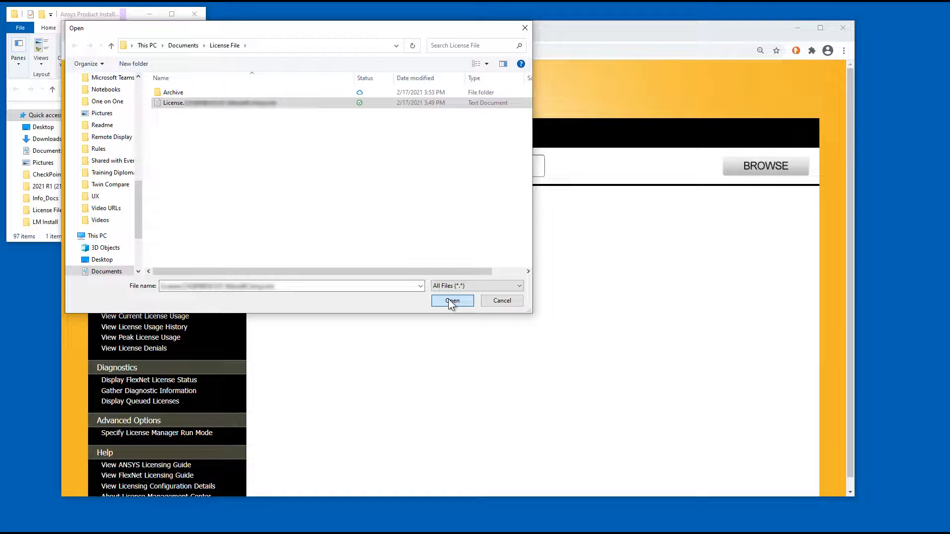
{"action": "left_click", "coordinate": [452, 300]}
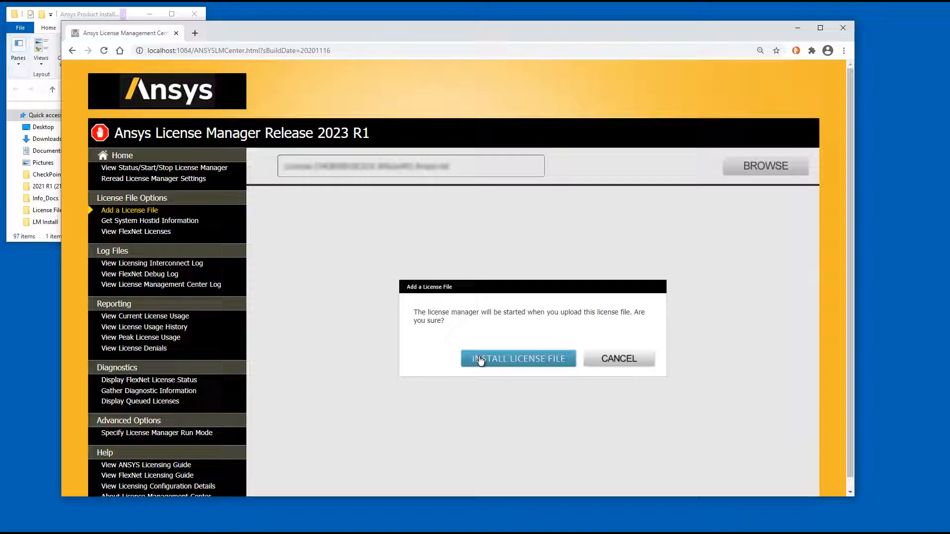
{"action": "left_click", "coordinate": [518, 359]}
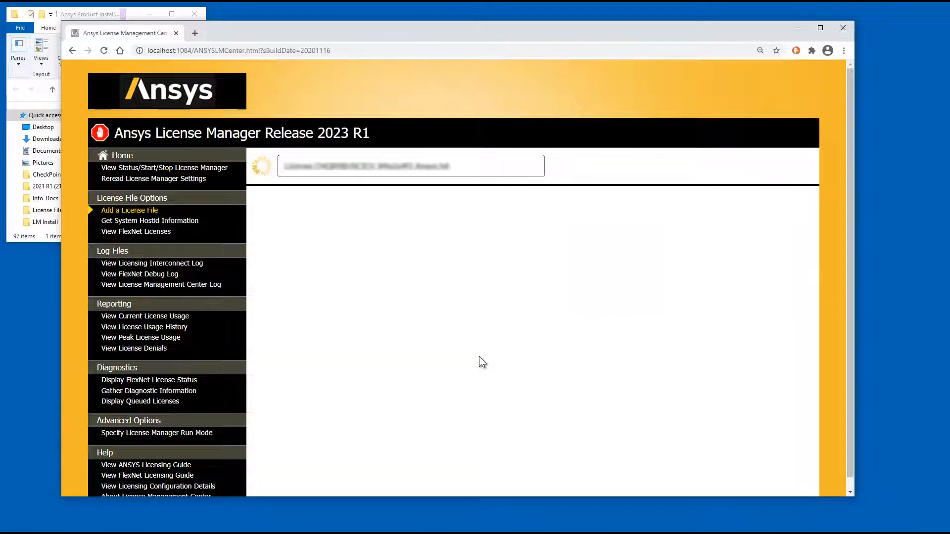